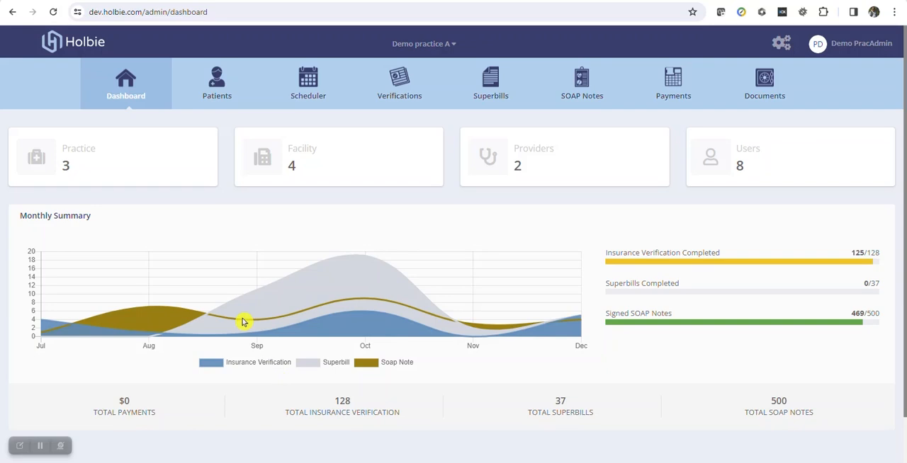
mouse_move(246, 323)
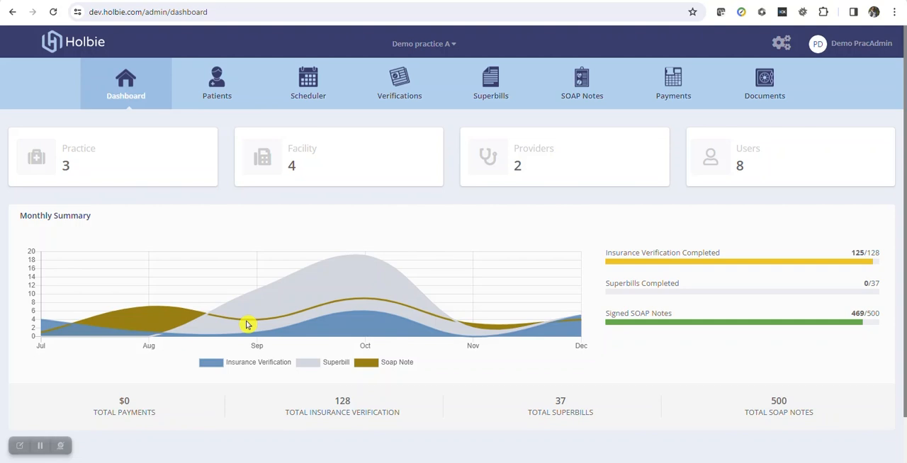
mouse_move(254, 328)
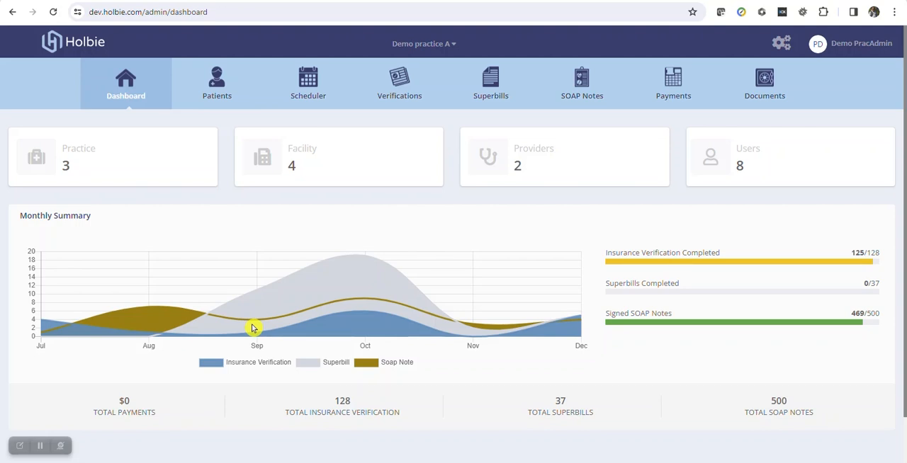
mouse_move(393, 86)
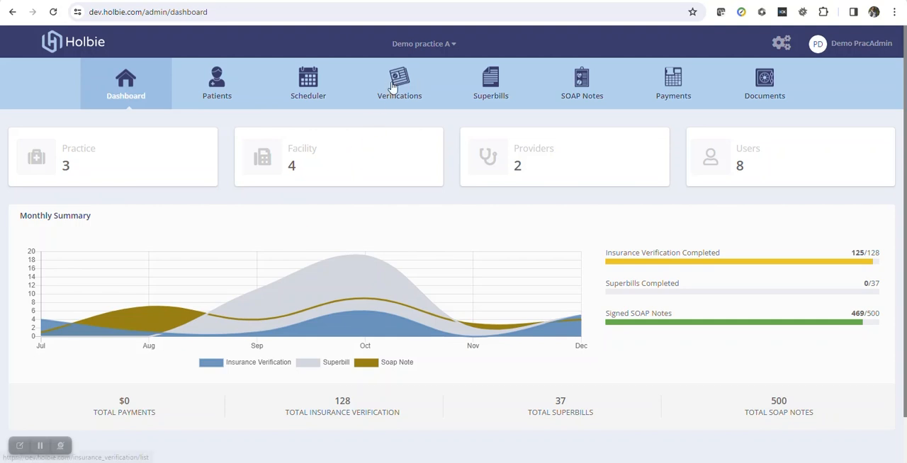
Step: Go to the Insurance Verifications page showing statistics and the verification list
left_click(400, 80)
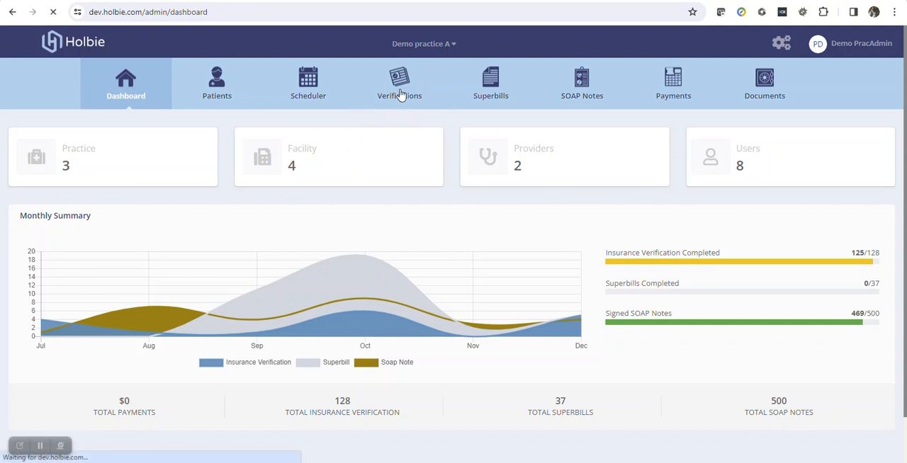
left_click(400, 78)
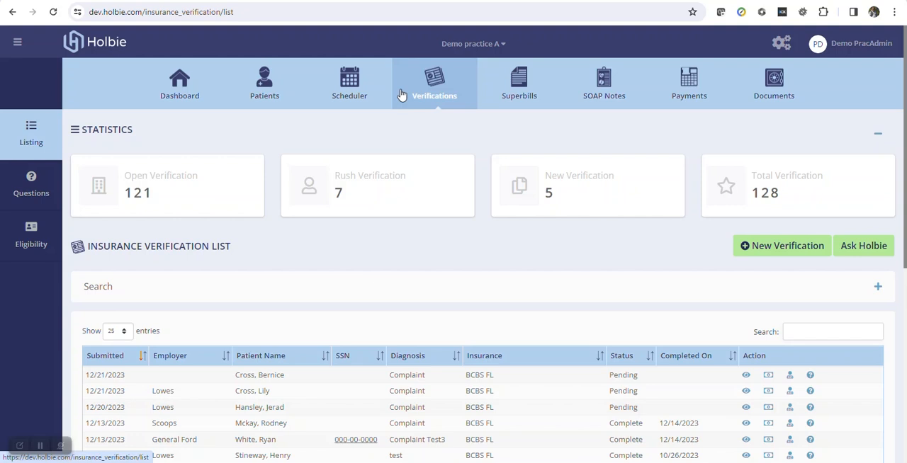
mouse_move(607, 221)
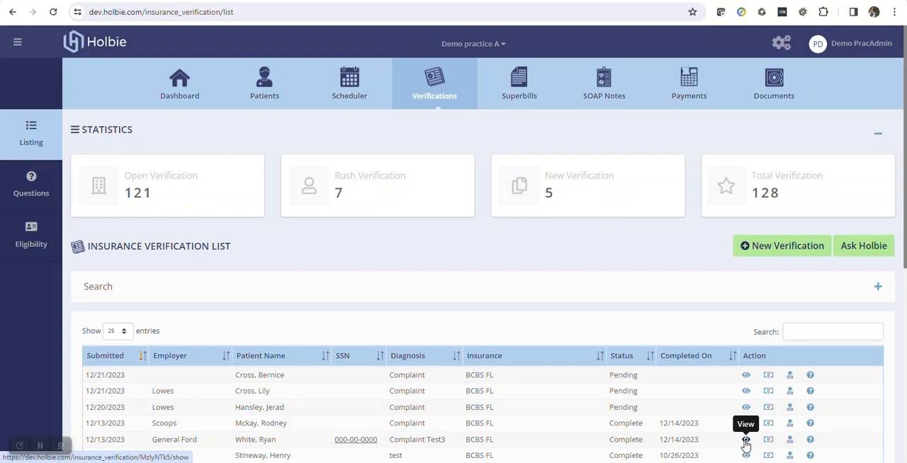
left_click(744, 443)
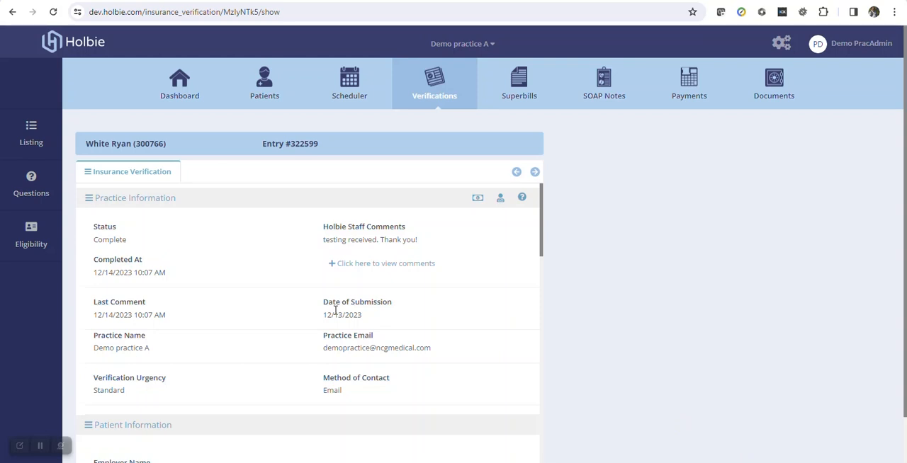
scroll("down", 3)
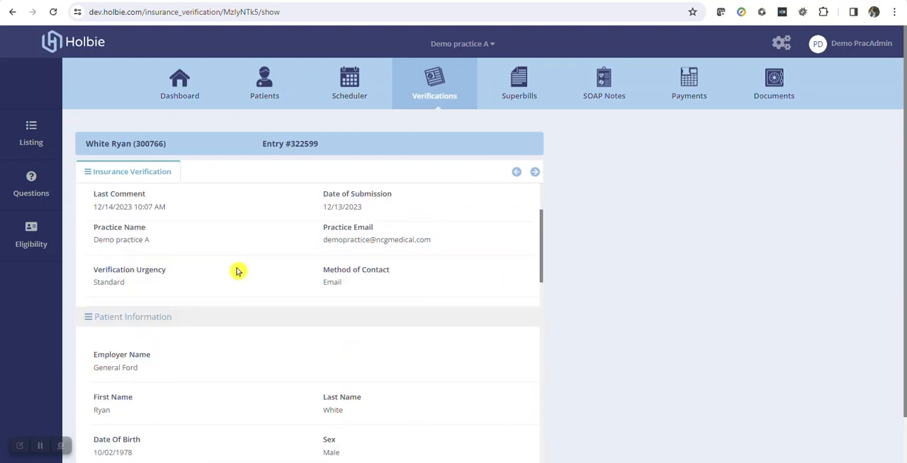
scroll("down", 3)
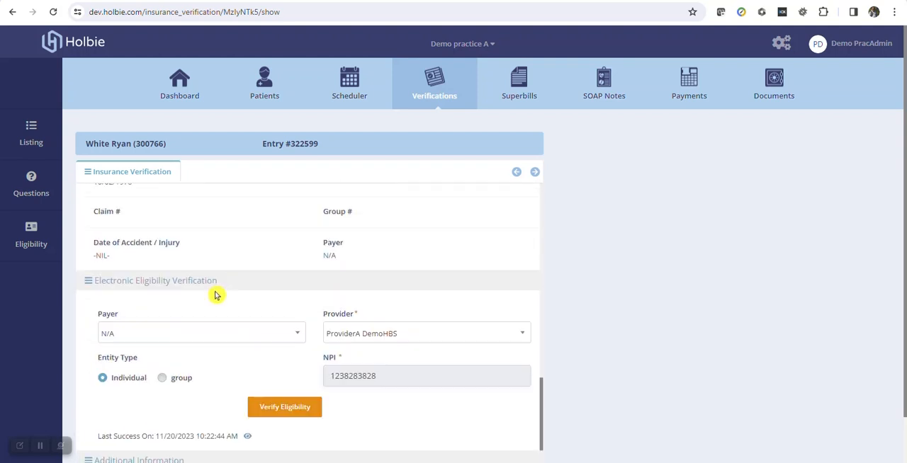
scroll("down", 3)
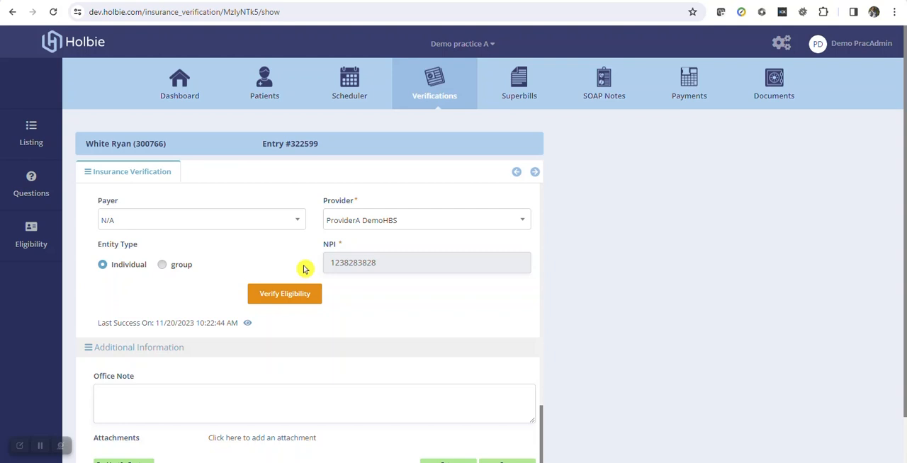
mouse_move(261, 251)
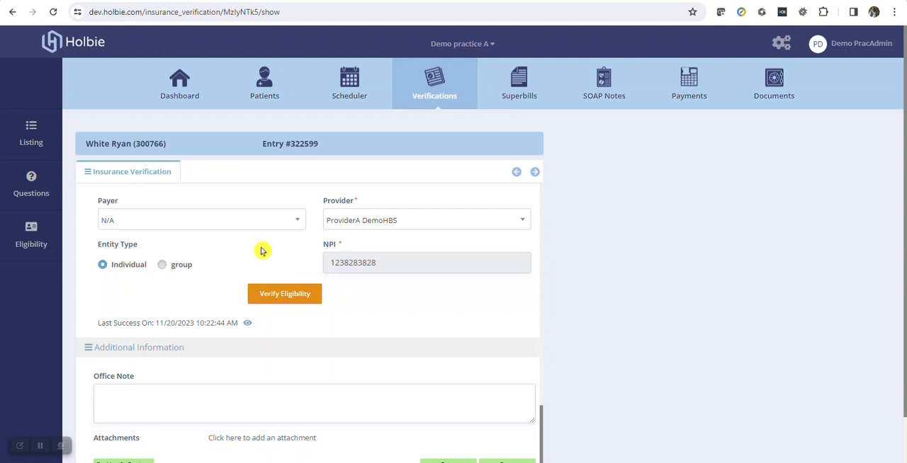
mouse_move(227, 226)
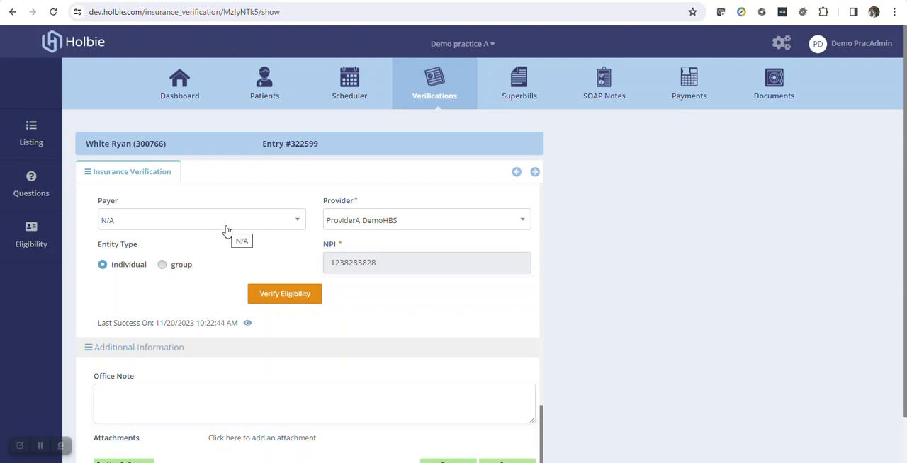
Step: Choose 10086-Blue Cross Blue Shield Florida as payer by searching 'BCBS Fl'
left_click(201, 219)
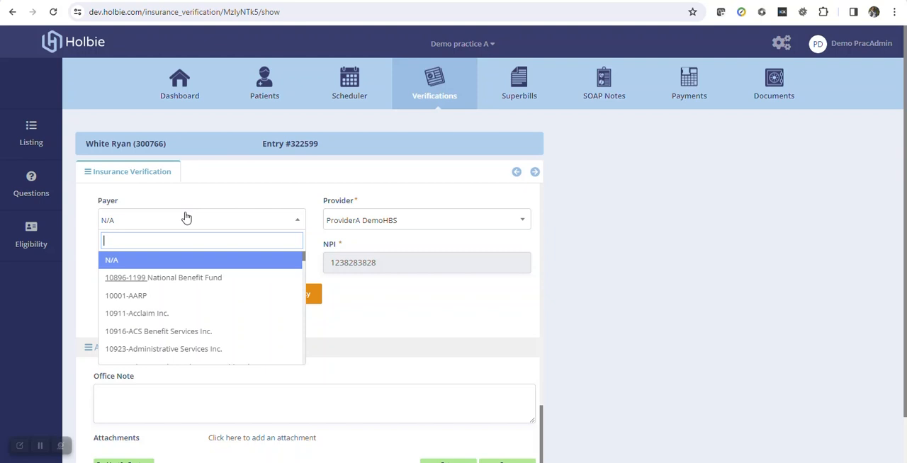
type("BCBS Fl")
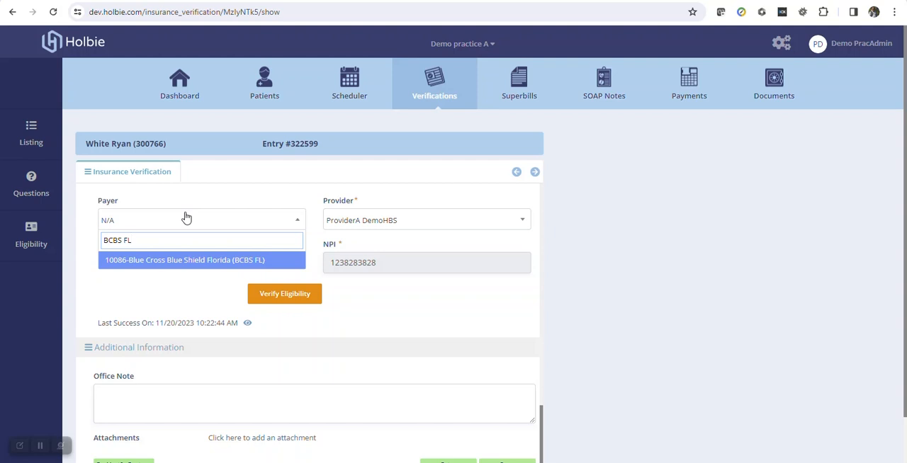
left_click(183, 261)
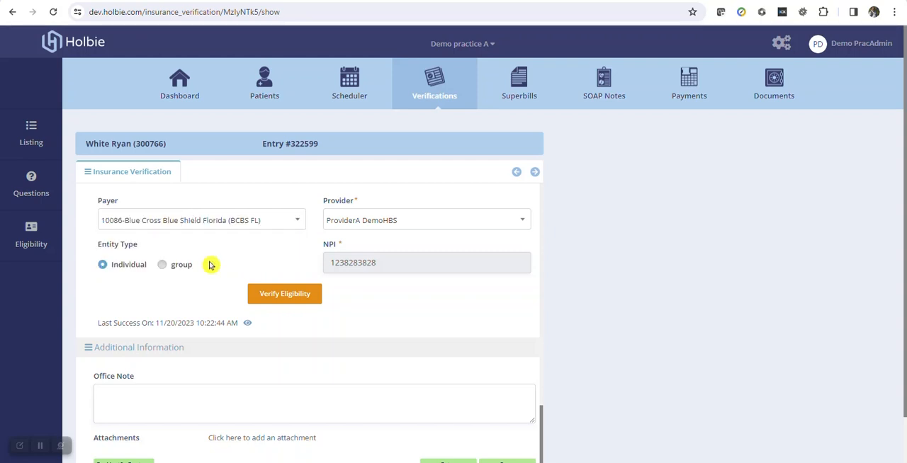
mouse_move(397, 224)
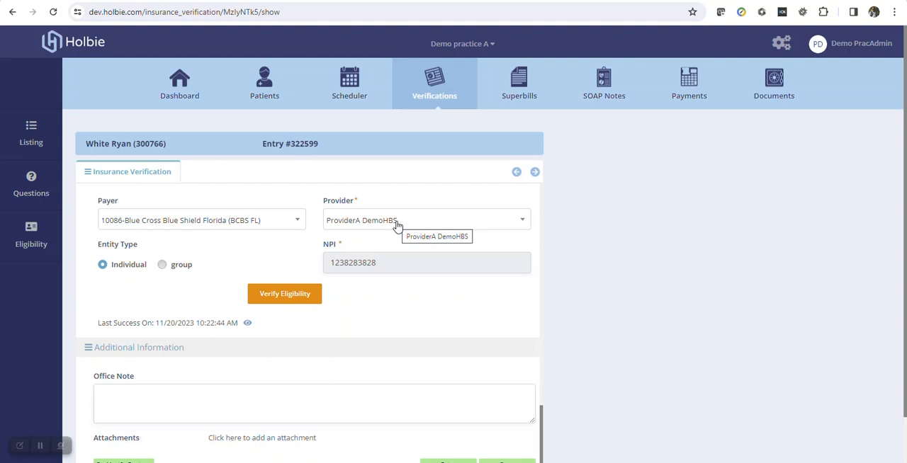
mouse_move(438, 217)
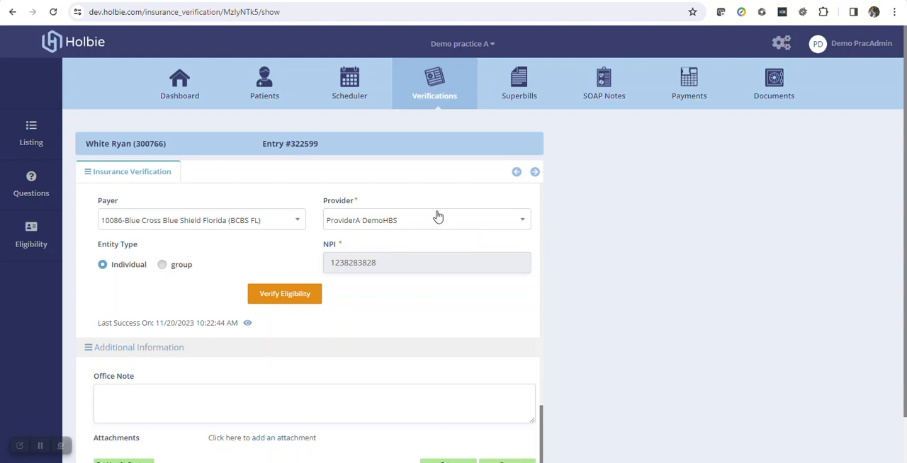
mouse_move(130, 268)
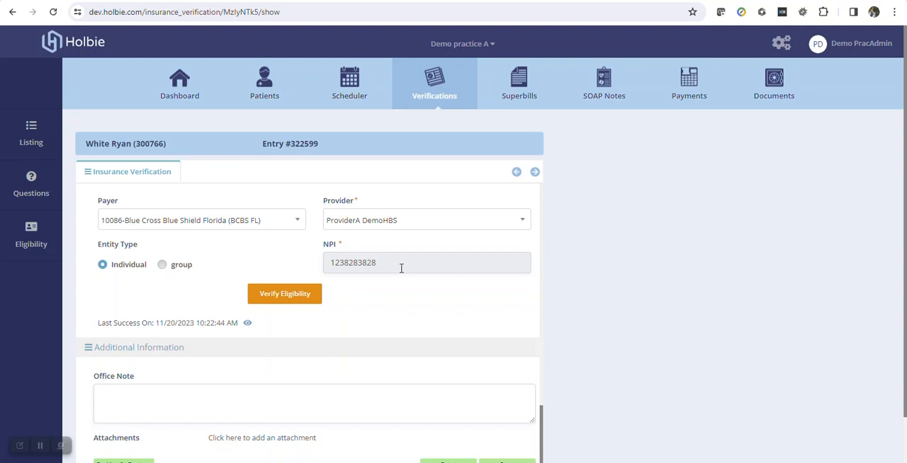
mouse_move(399, 269)
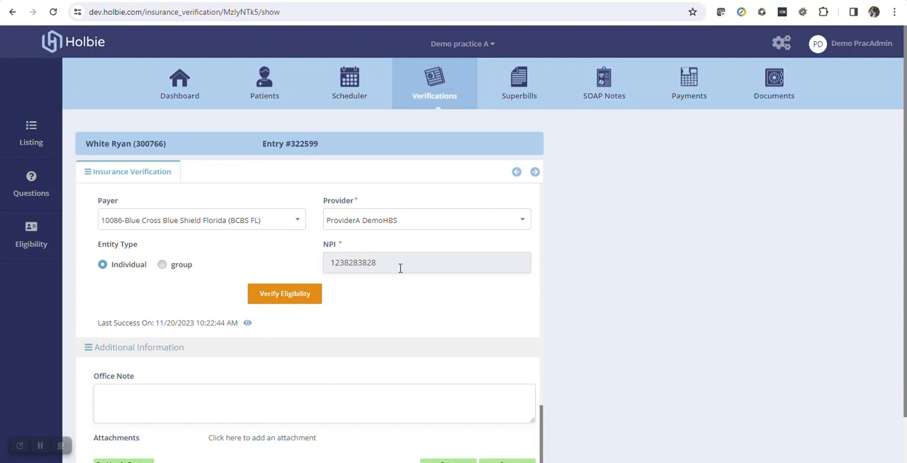
mouse_move(320, 278)
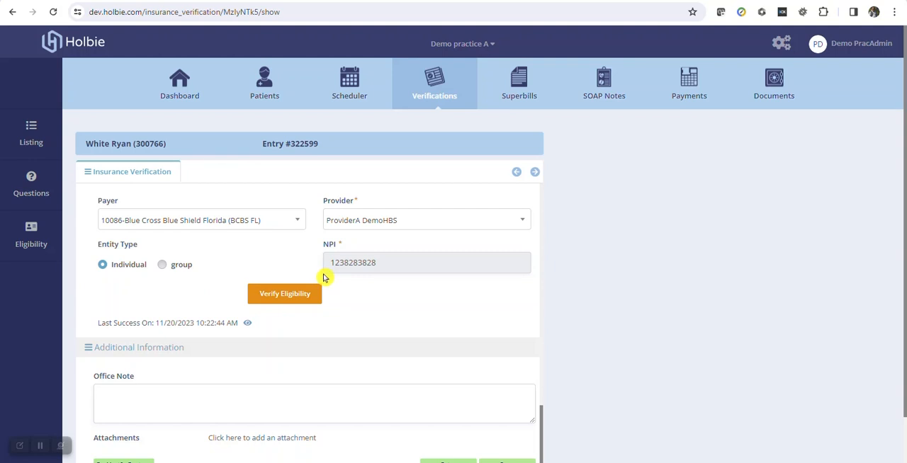
mouse_move(218, 284)
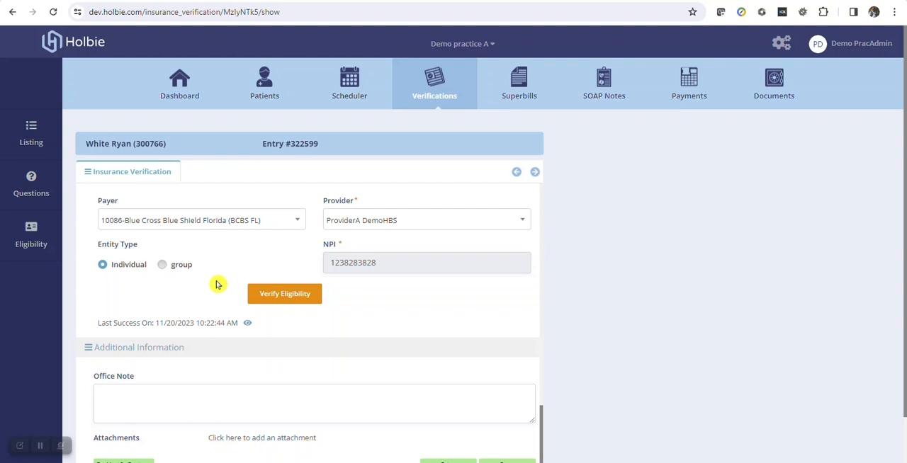
mouse_move(221, 286)
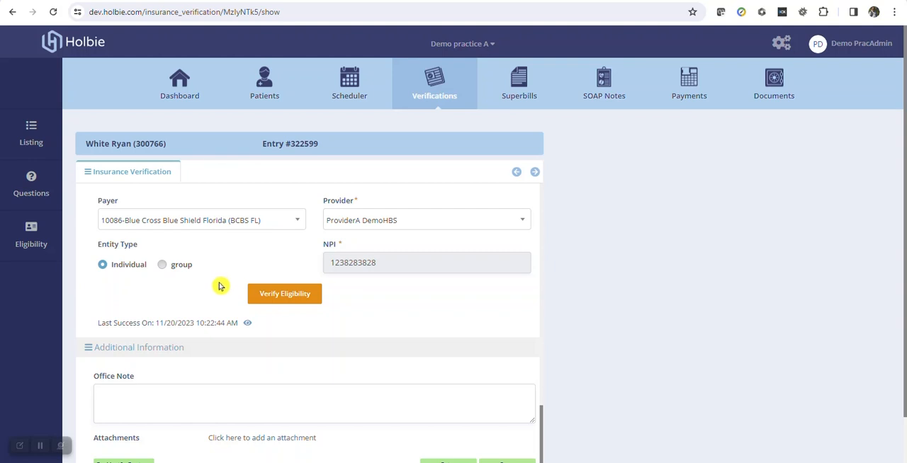
mouse_move(111, 280)
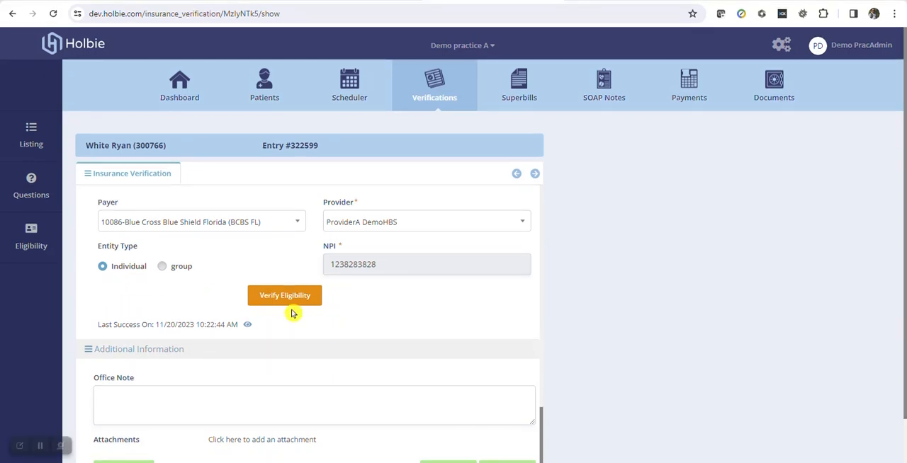
mouse_move(292, 319)
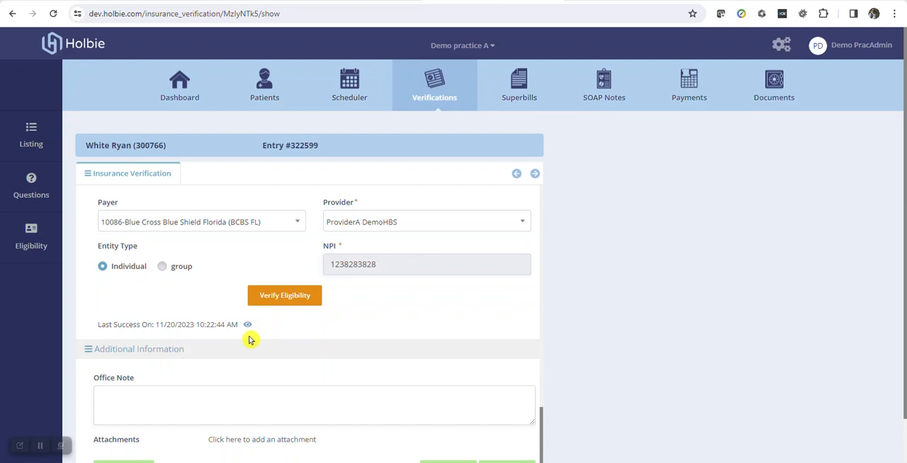
mouse_move(247, 341)
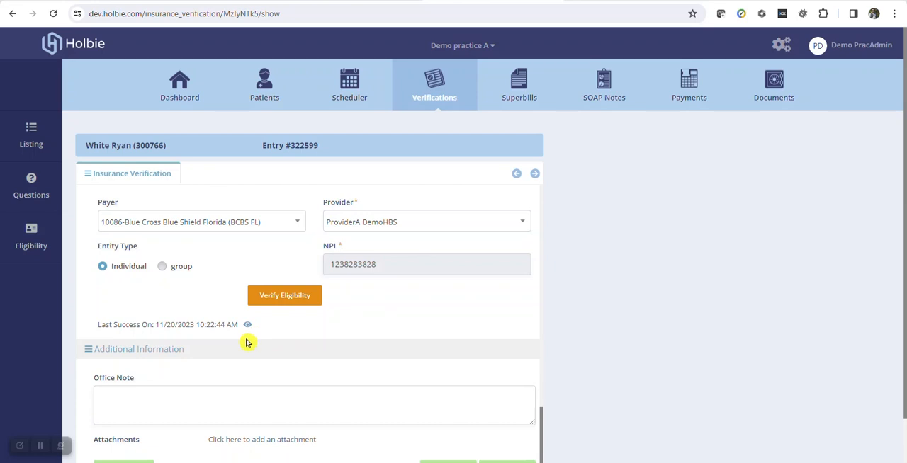
mouse_move(246, 325)
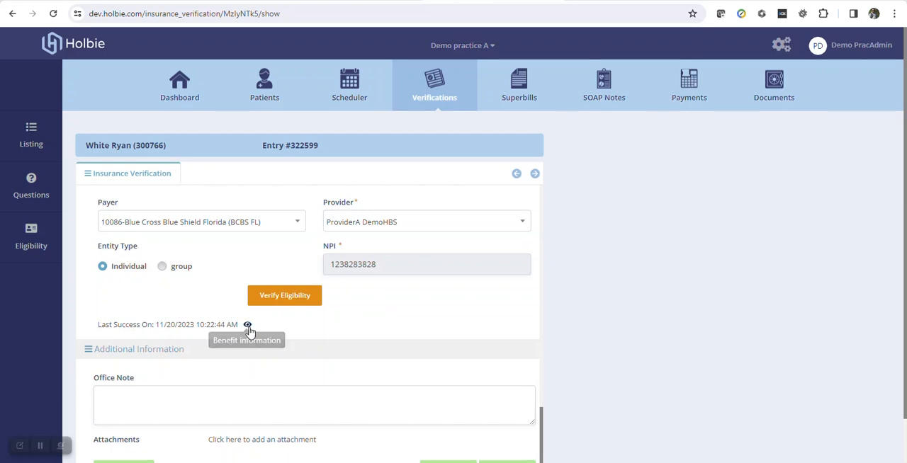
mouse_move(261, 331)
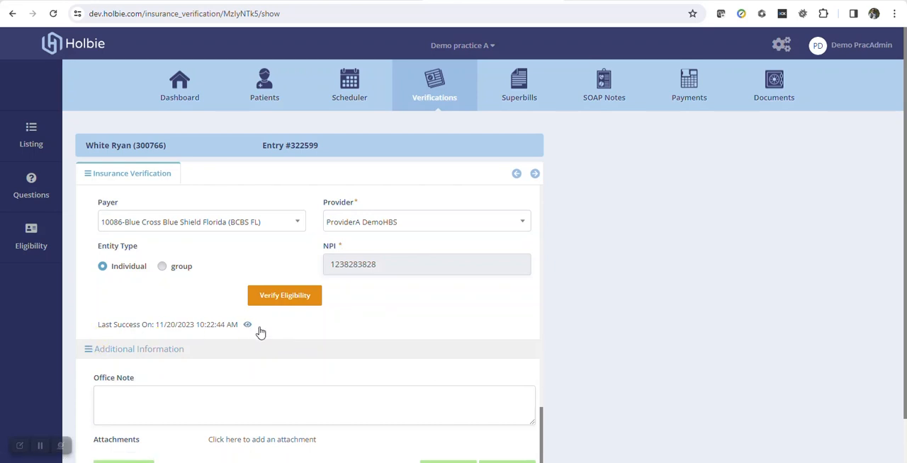
mouse_move(269, 318)
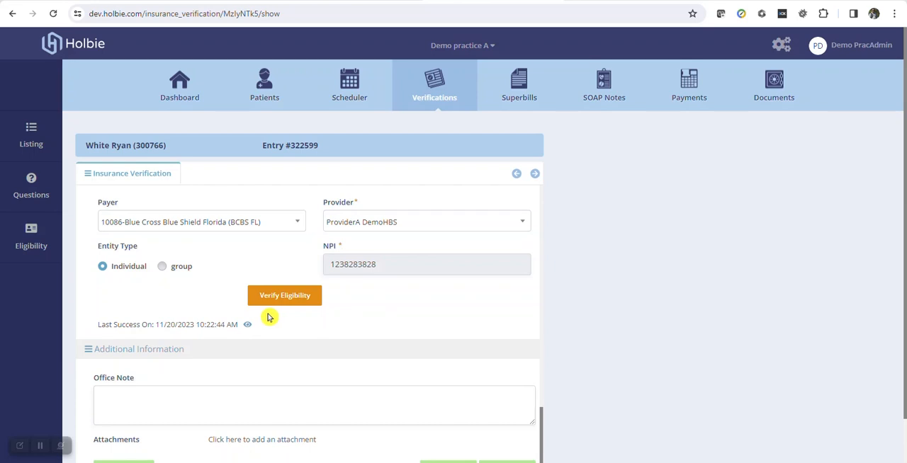
mouse_move(247, 325)
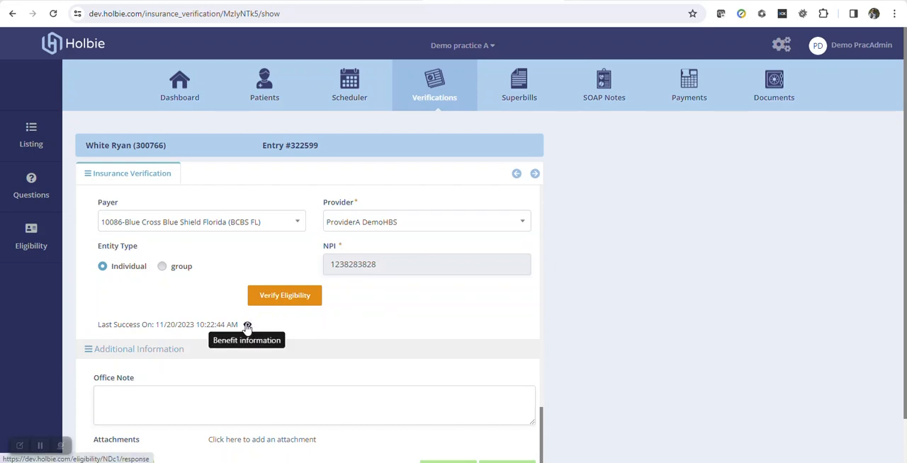
Step: View the eligibility response's Benefit Information summary down to the benefit entries
left_click(246, 324)
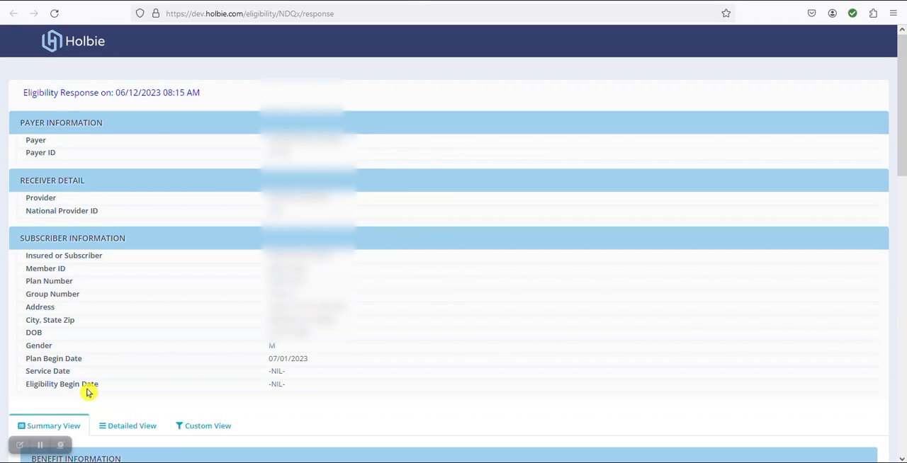
mouse_move(182, 365)
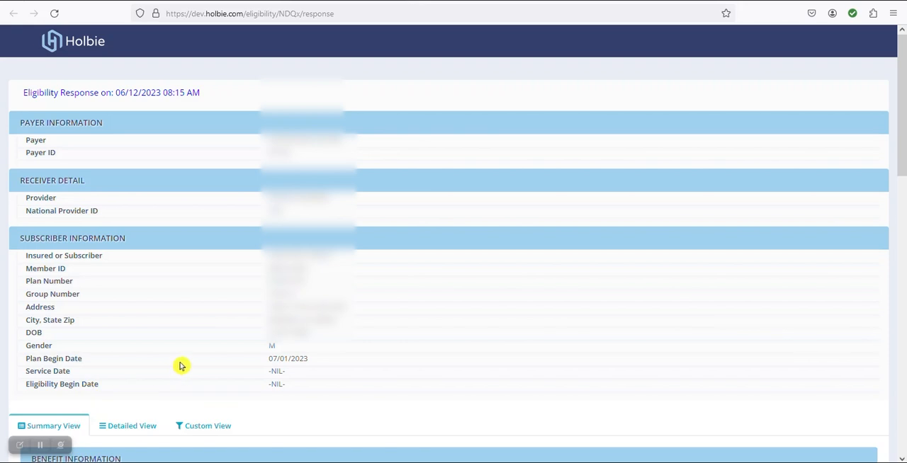
scroll("down", 3)
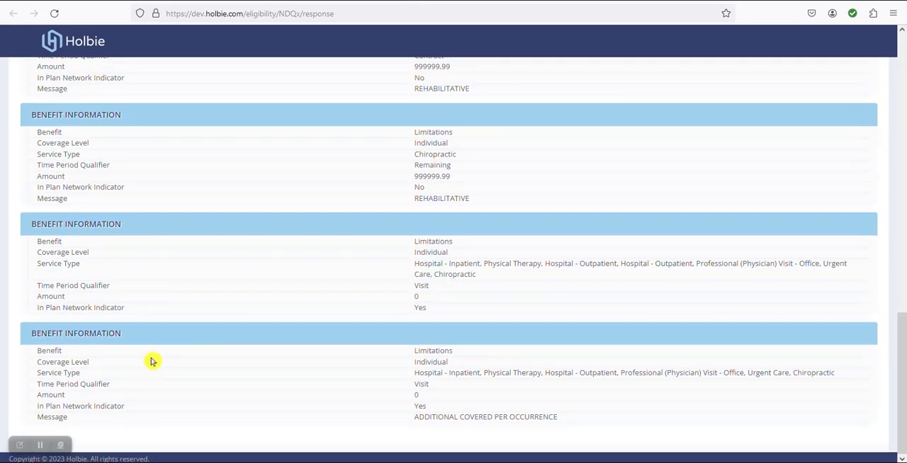
mouse_move(229, 411)
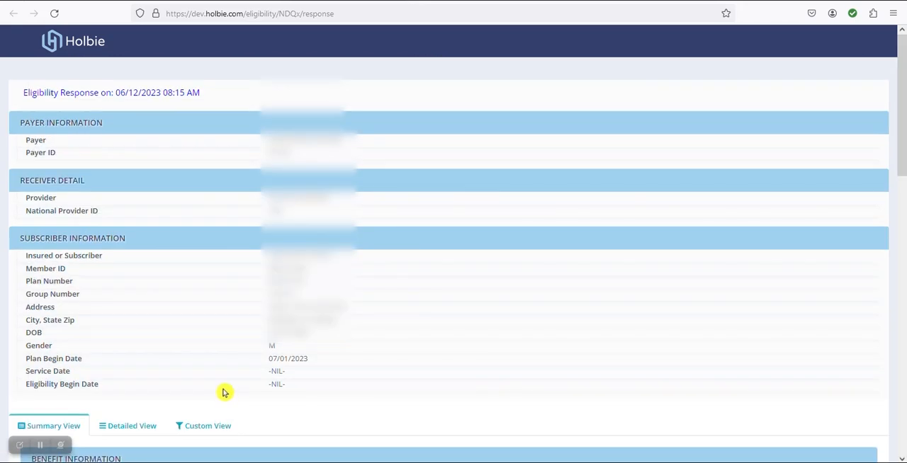
mouse_move(179, 238)
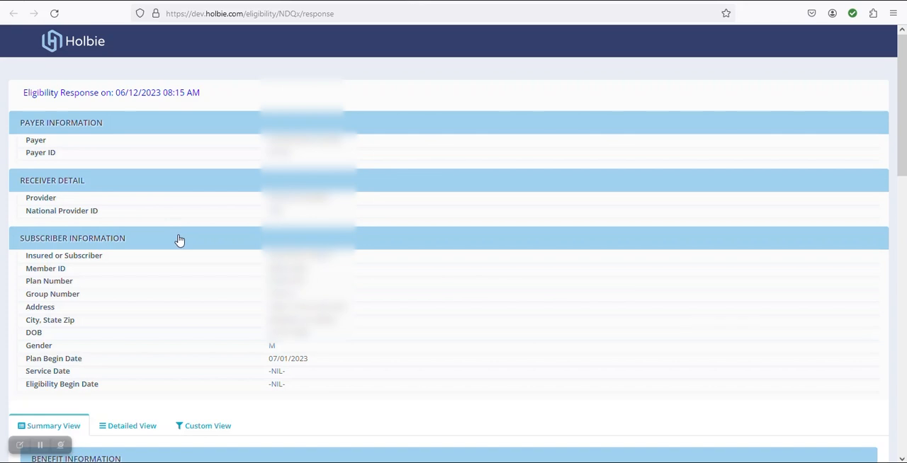
mouse_move(187, 244)
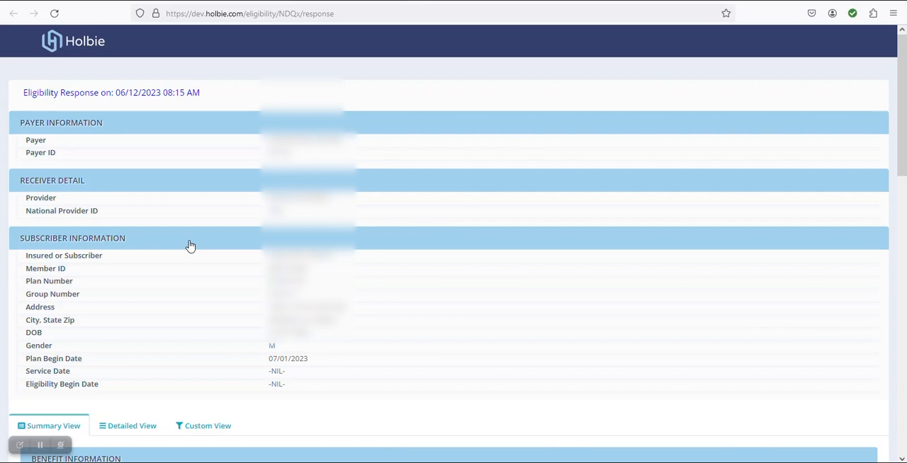
mouse_move(140, 448)
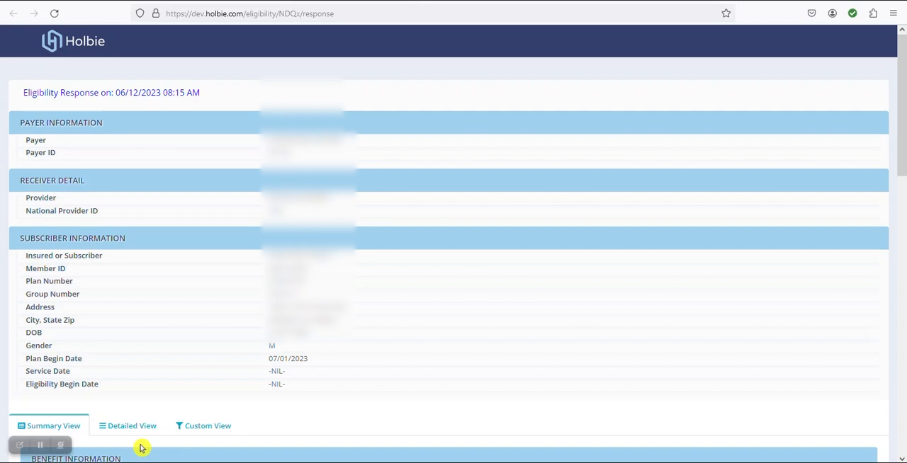
mouse_move(141, 445)
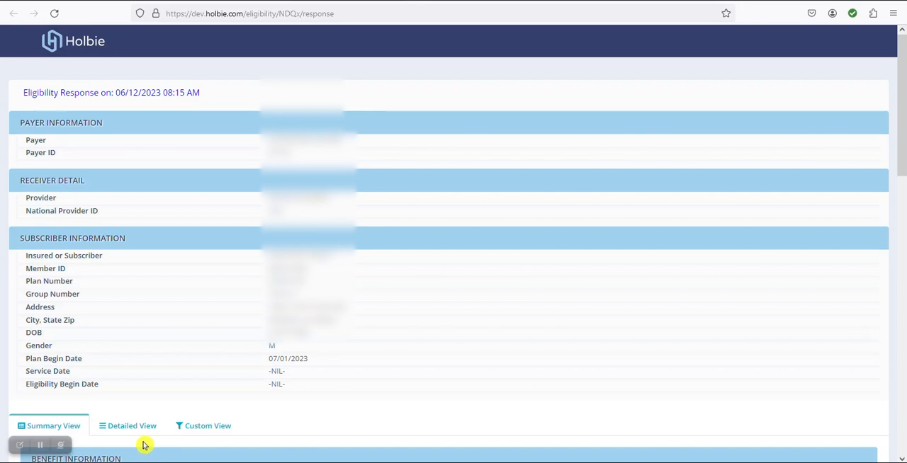
mouse_move(190, 427)
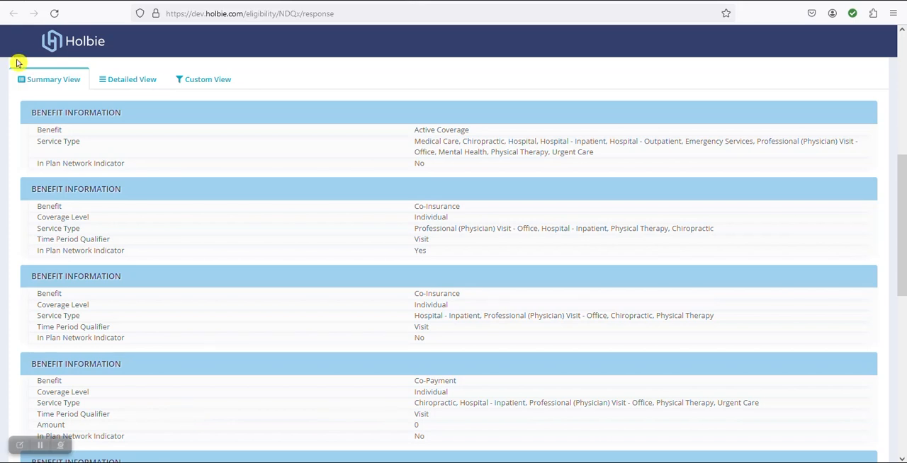
Step: Scroll through the detailed view's coverage, plan, payer address and deductible entries
scroll("down", 3)
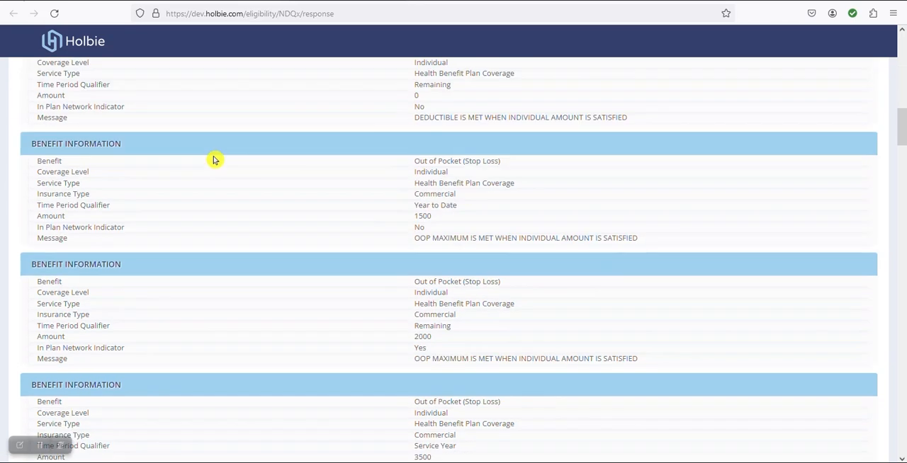
scroll("down", 3)
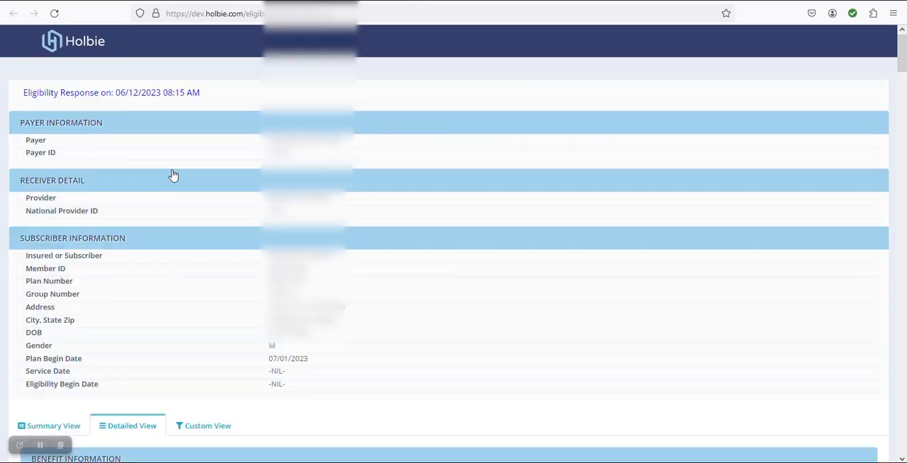
scroll("down", 3)
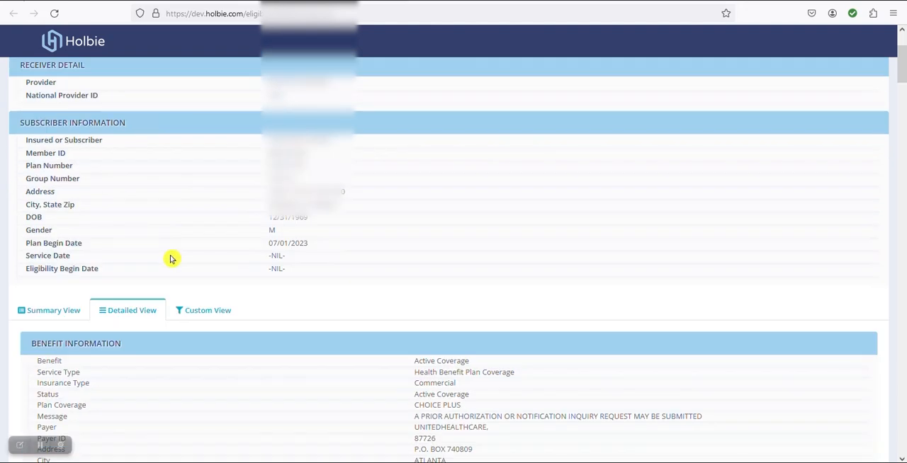
scroll("down", 3)
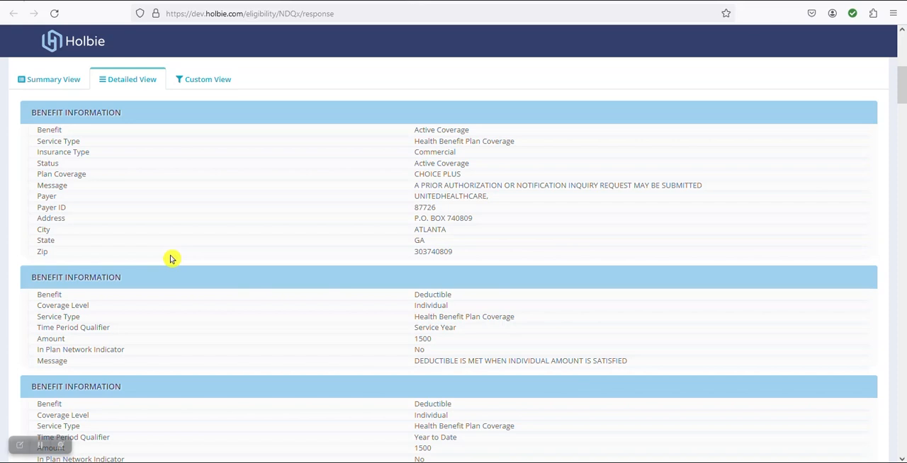
mouse_move(190, 136)
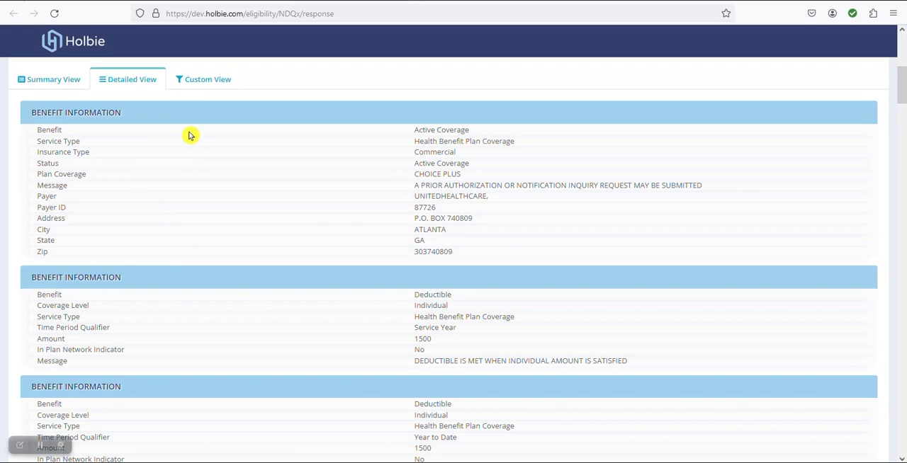
Step: Show the Custom View with Filter By Service Type and Filter By Benefits panels
left_click(207, 79)
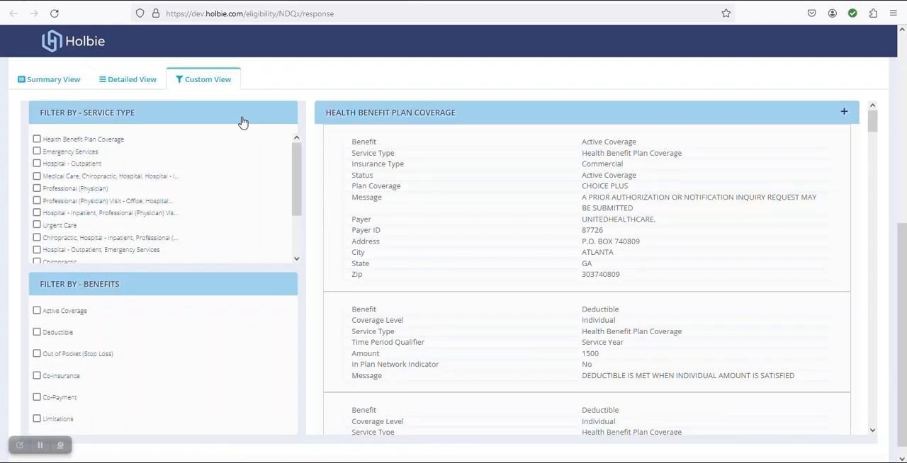
mouse_move(139, 179)
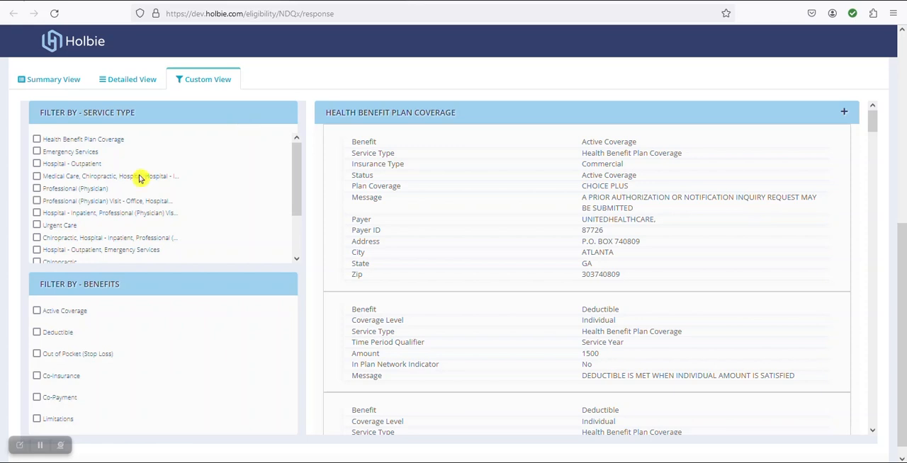
mouse_move(88, 187)
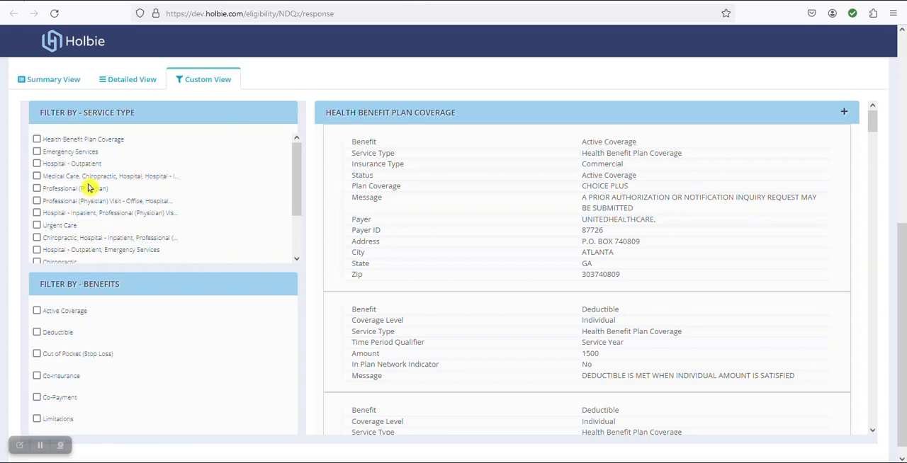
mouse_move(98, 201)
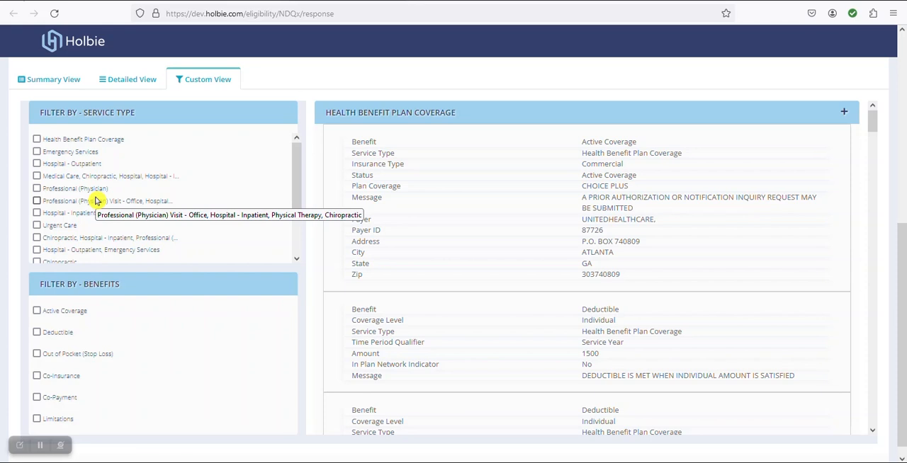
mouse_move(71, 177)
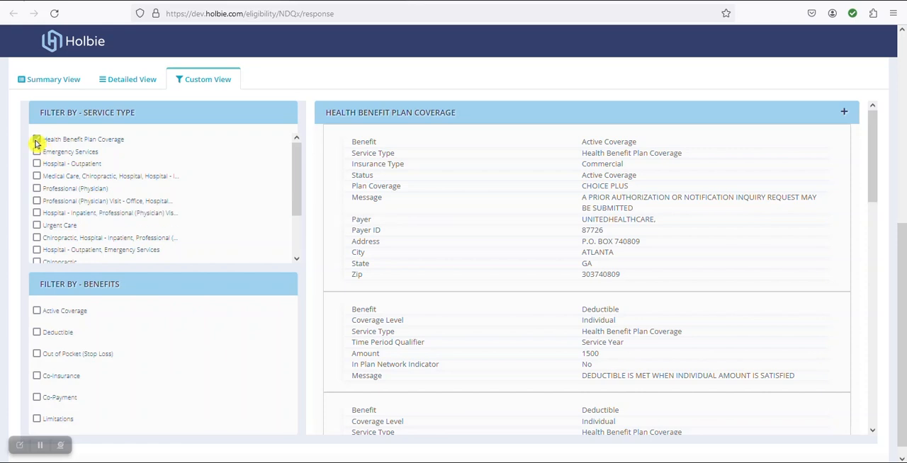
left_click(37, 139)
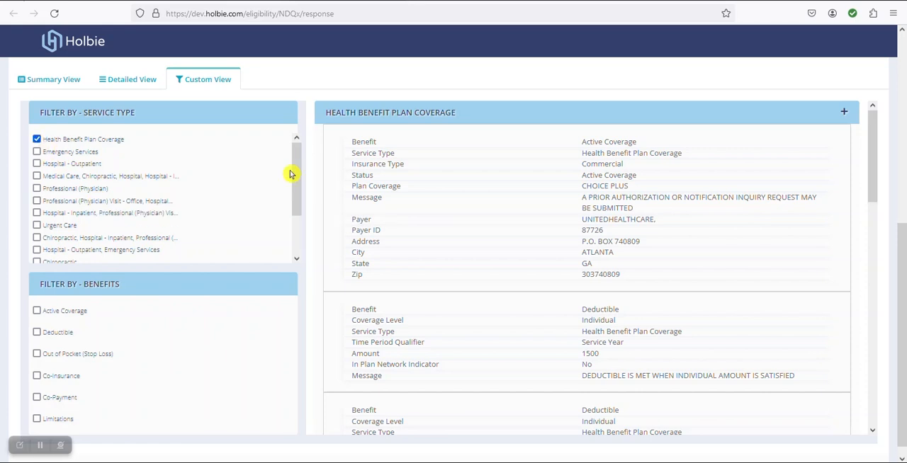
mouse_move(454, 185)
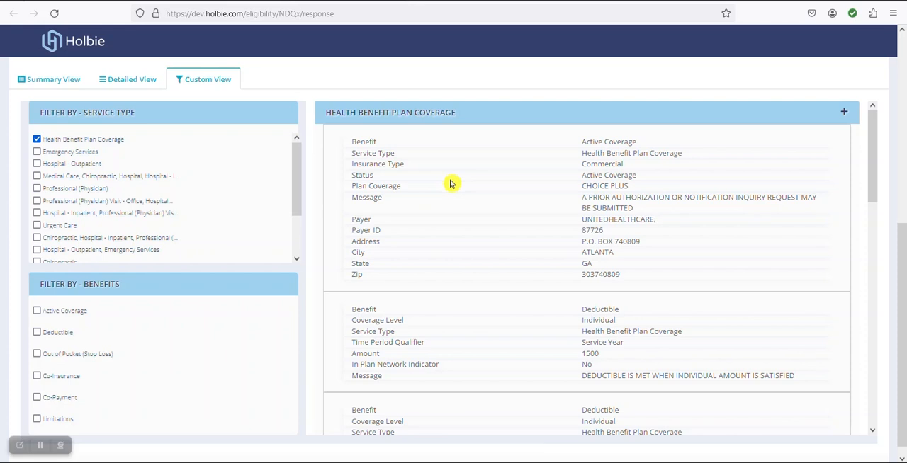
mouse_move(546, 255)
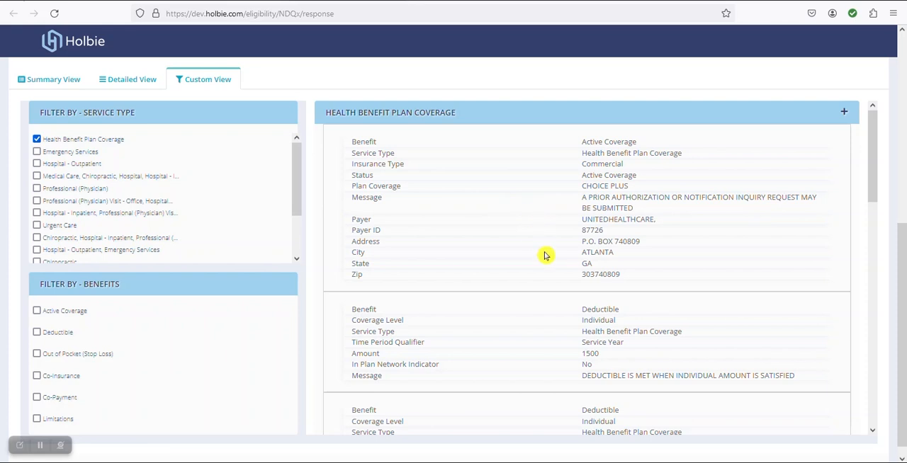
mouse_move(594, 147)
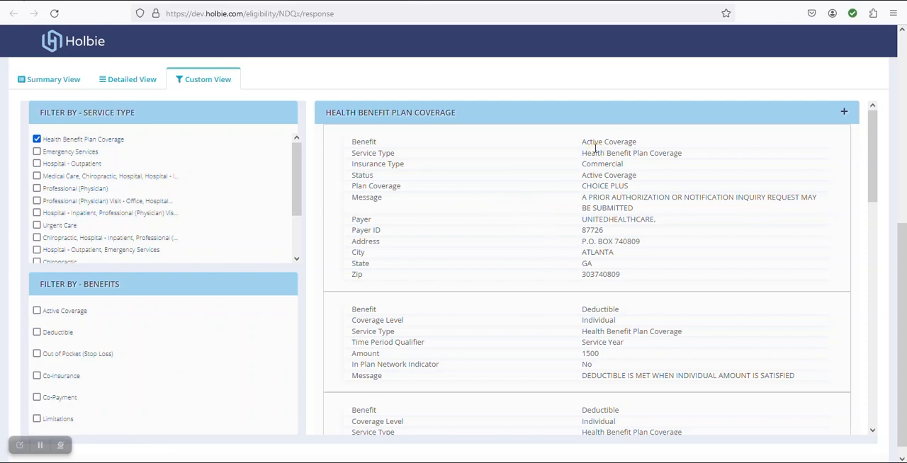
double_click(608, 174)
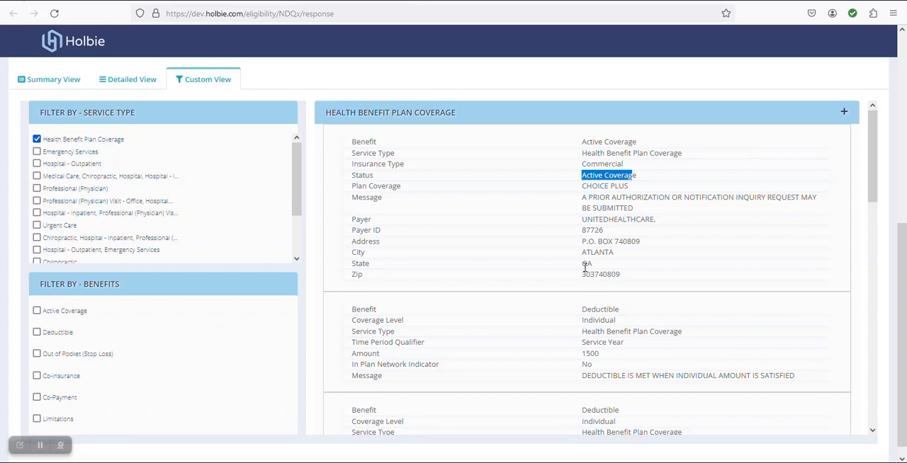
scroll("down", 3)
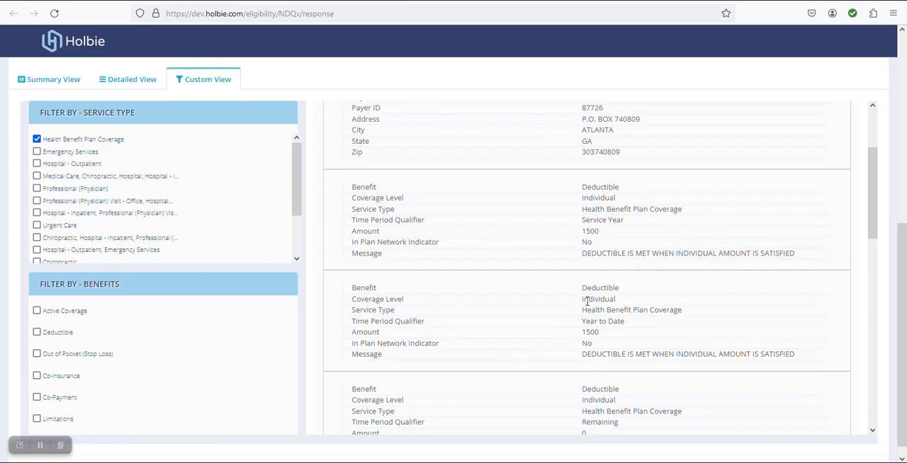
scroll("down", 3)
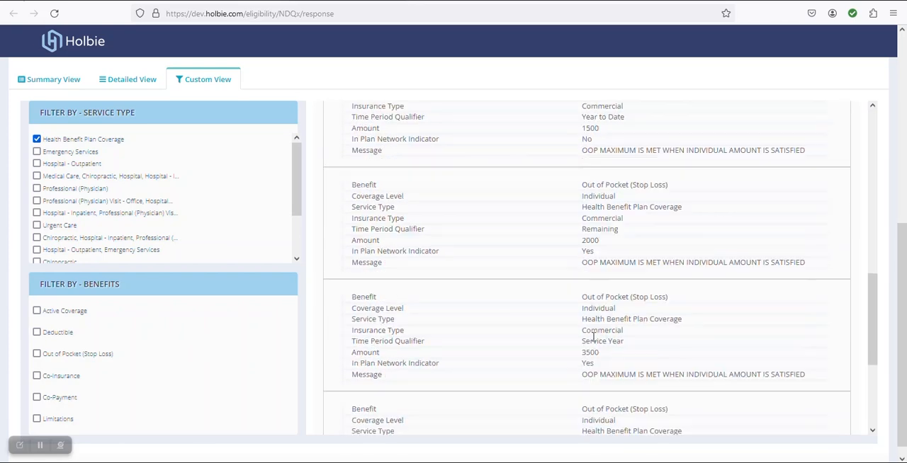
scroll("down", 3)
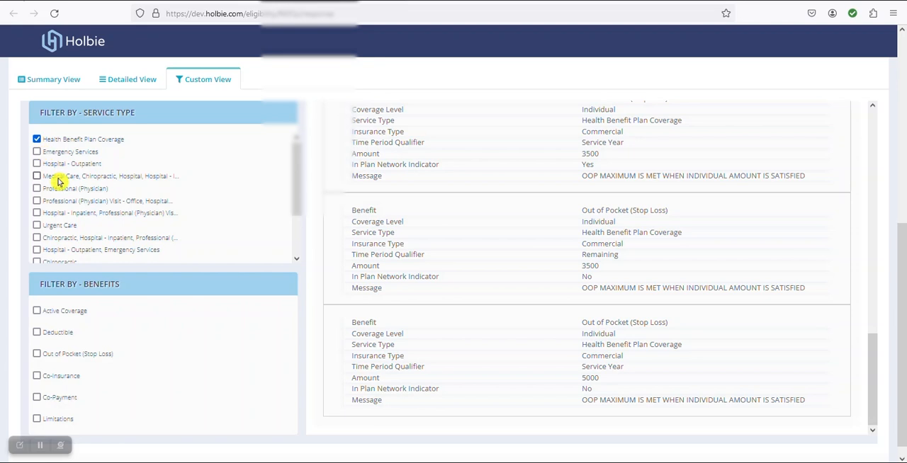
left_click(37, 139)
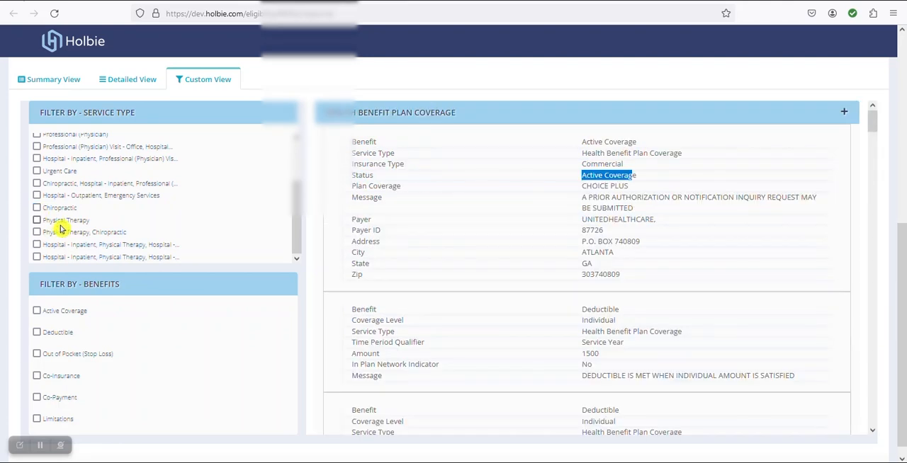
scroll("down", 3)
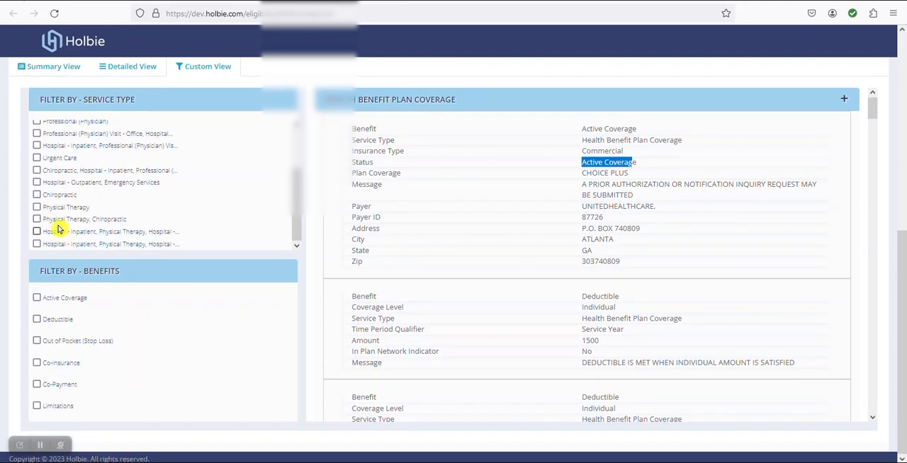
left_click(36, 135)
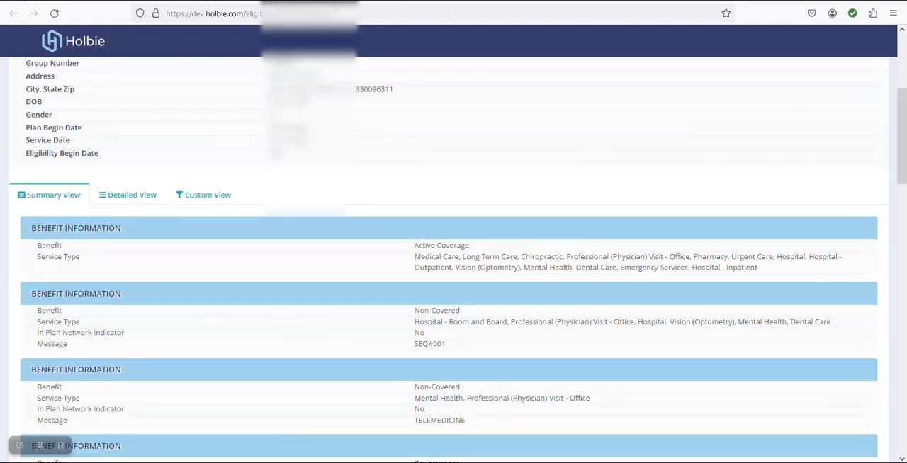
Step: Switch the HMO plan's response to Custom View and highlight its Active Coverage status
scroll("down", 3)
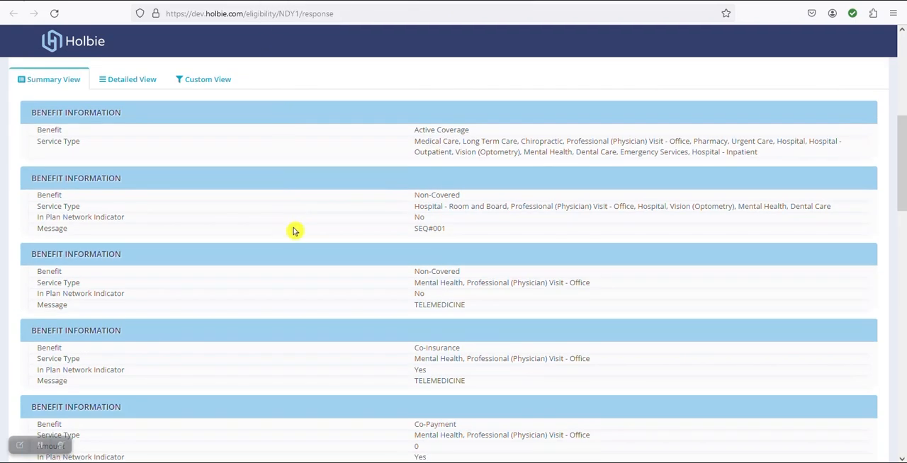
left_click(207, 79)
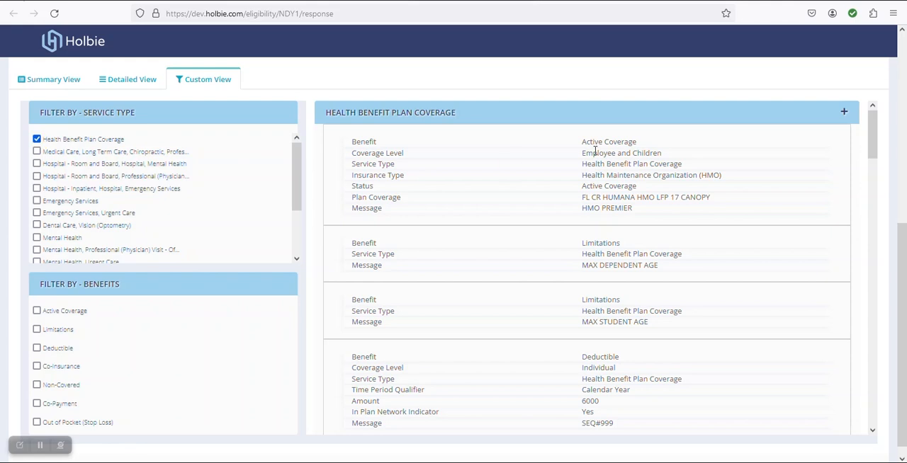
mouse_move(449, 181)
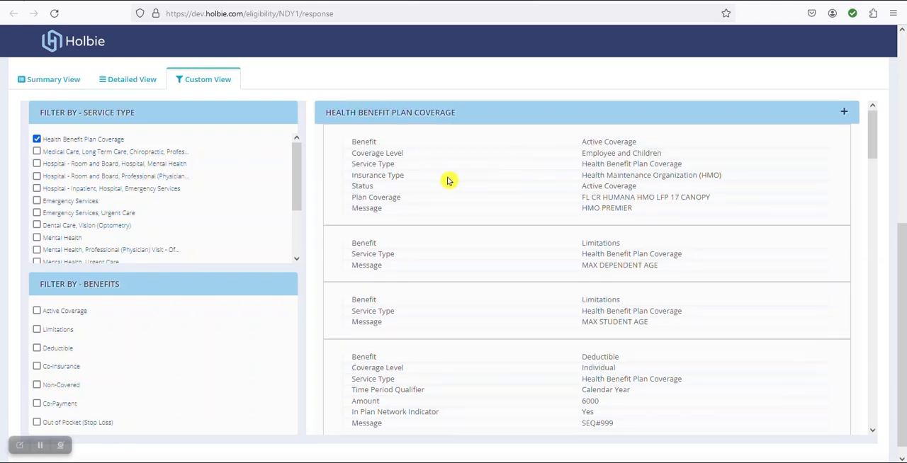
double_click(608, 185)
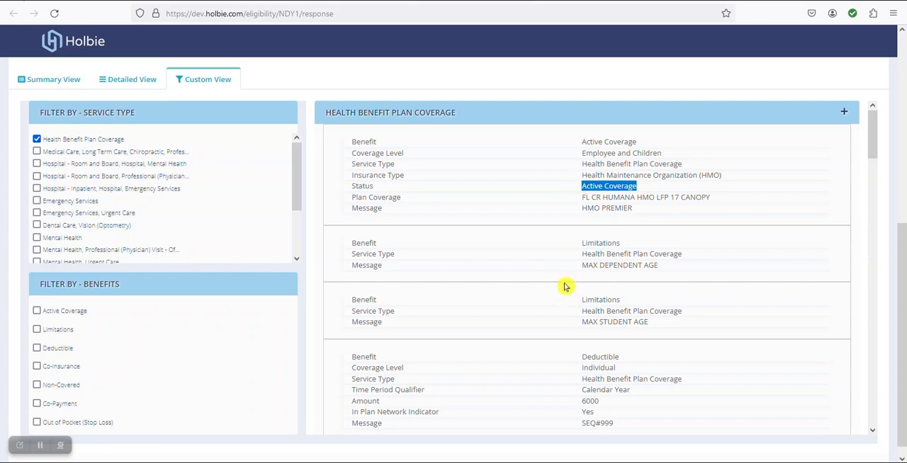
Step: Scroll the Health Benefit Plan Coverage entries down to the chiropractic limitation and co-payment entries
scroll("down", 3)
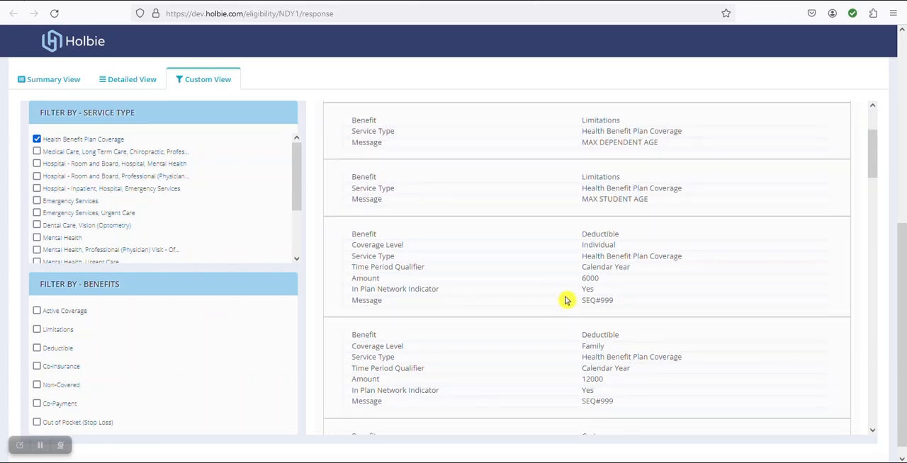
scroll("down", 3)
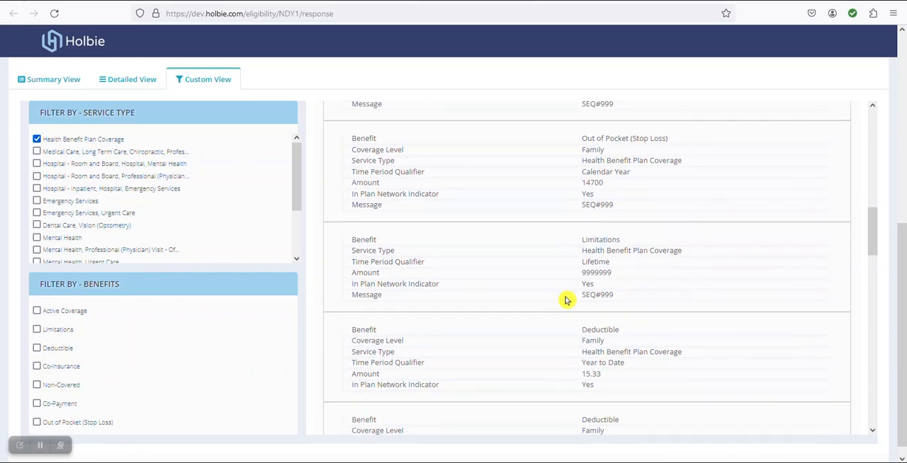
scroll("down", 3)
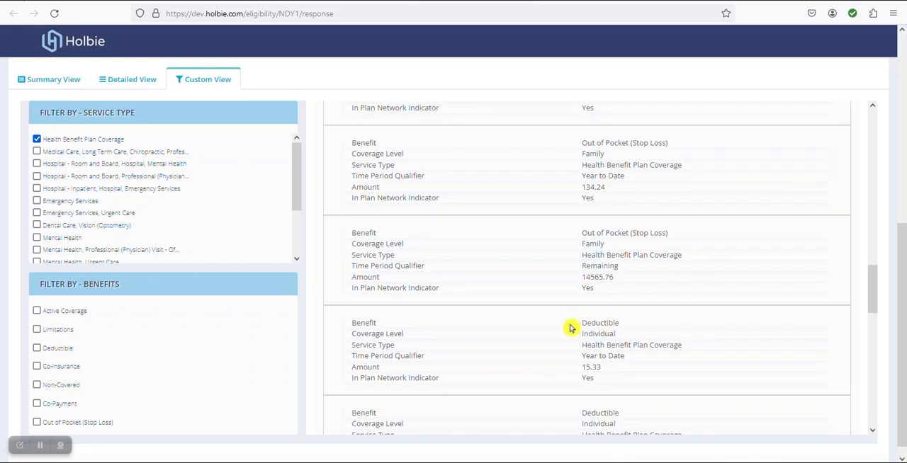
scroll("down", 3)
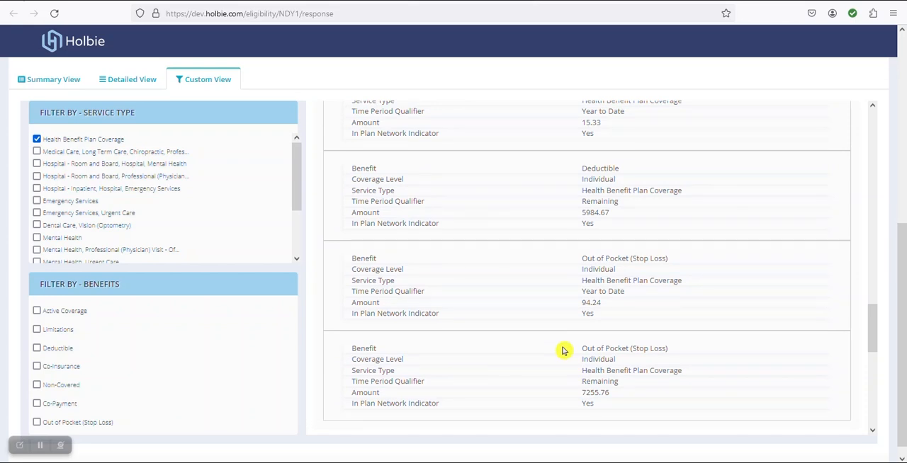
scroll("down", 3)
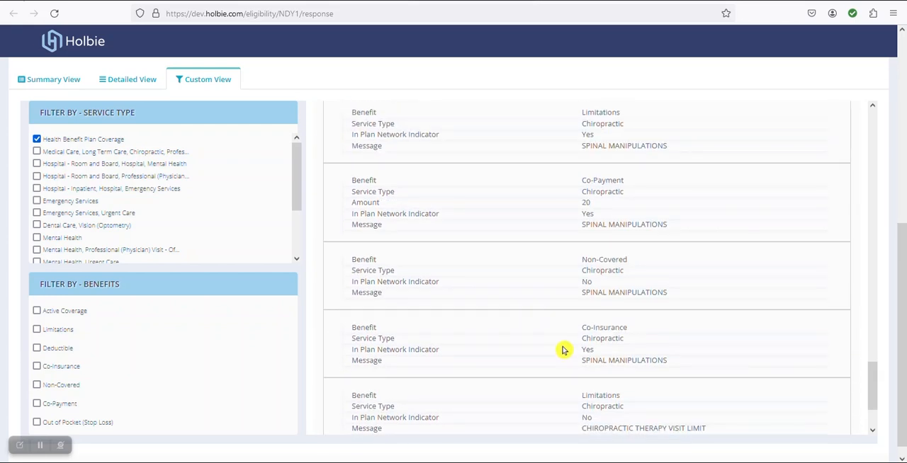
scroll("down", 3)
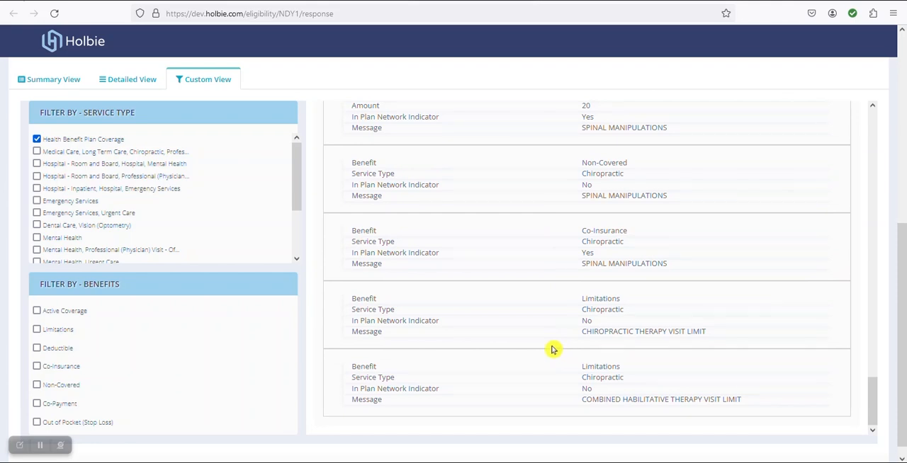
mouse_move(335, 323)
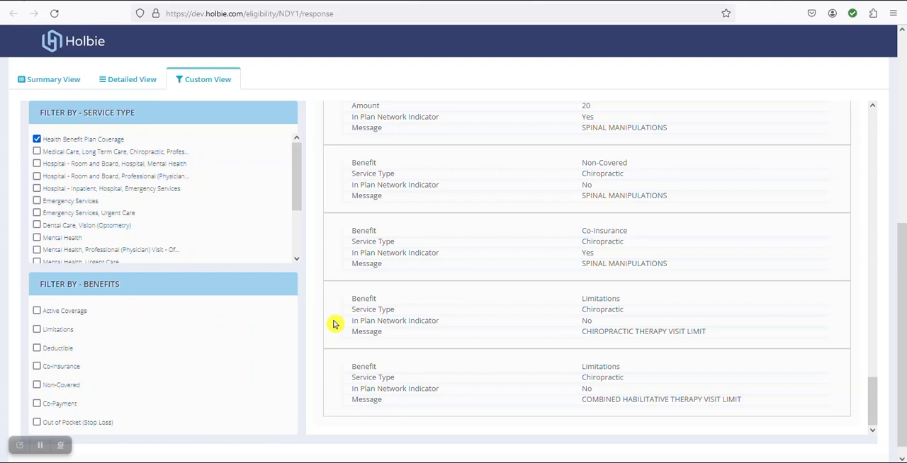
mouse_move(54, 146)
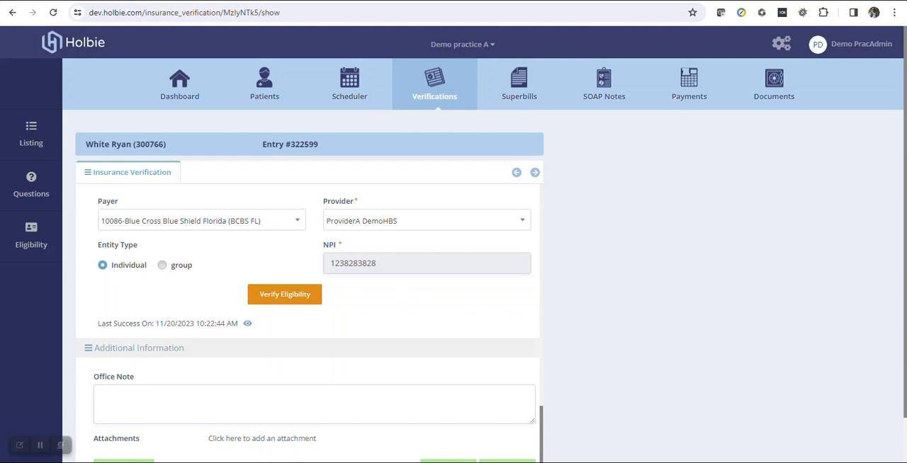
mouse_move(254, 335)
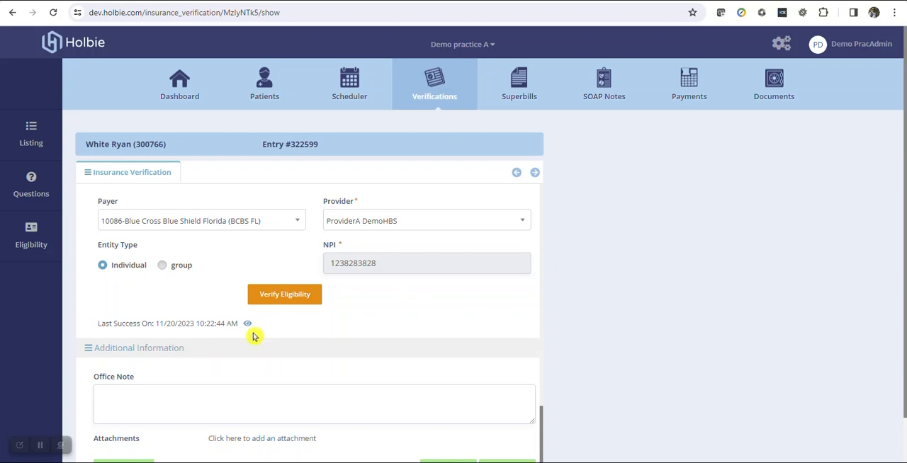
mouse_move(256, 326)
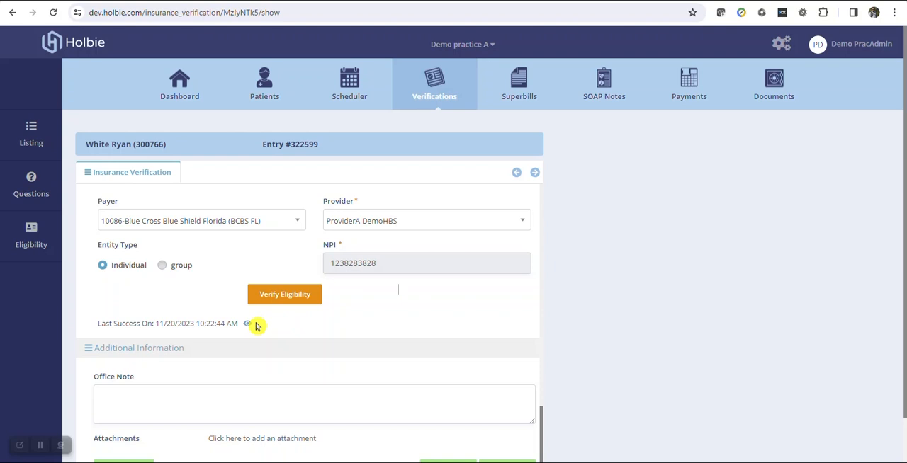
mouse_move(28, 238)
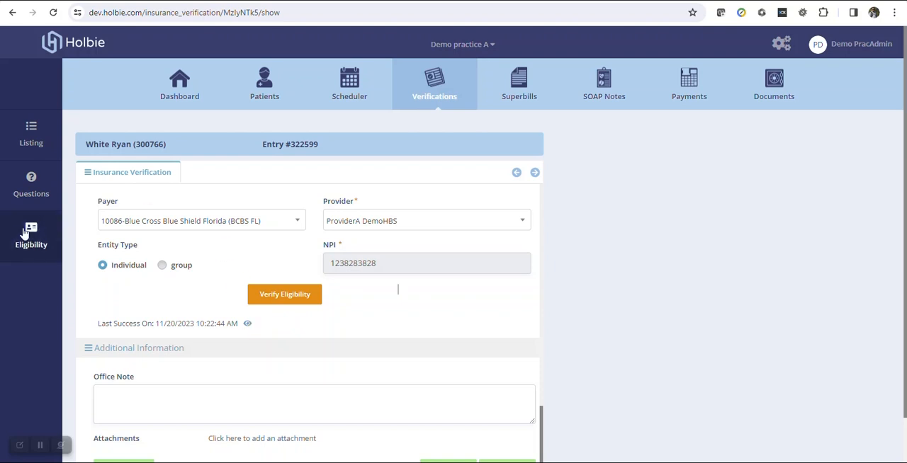
mouse_move(44, 240)
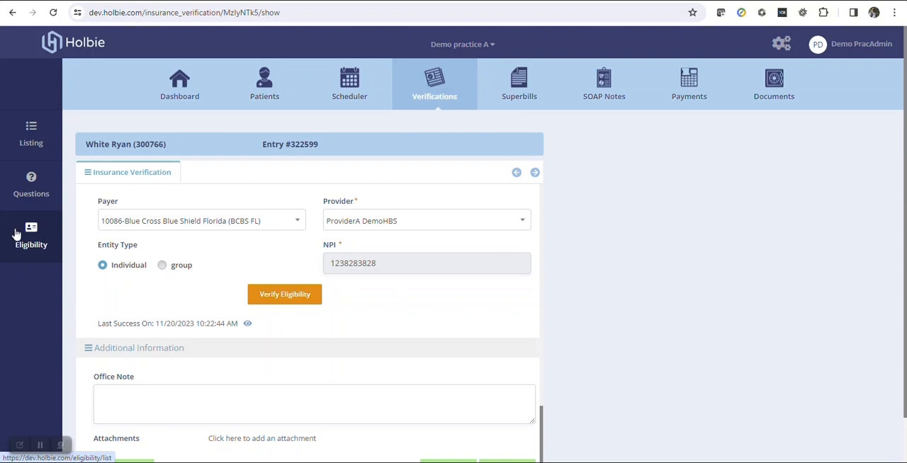
mouse_move(24, 235)
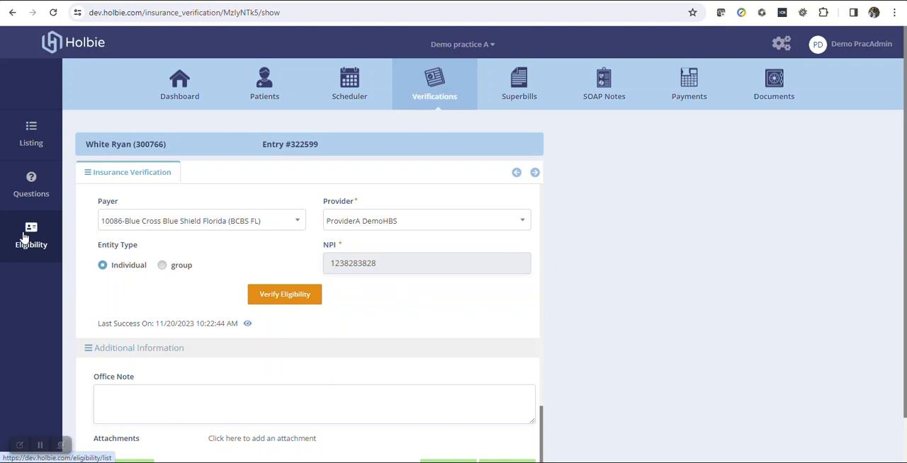
mouse_move(249, 244)
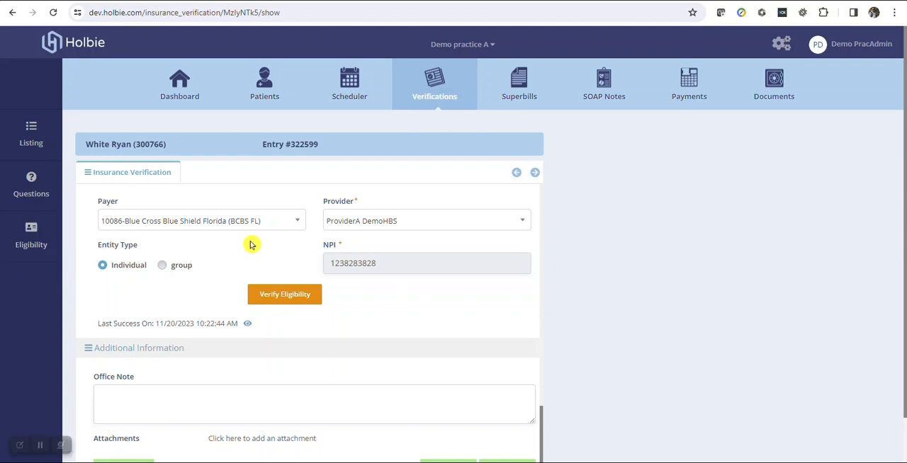